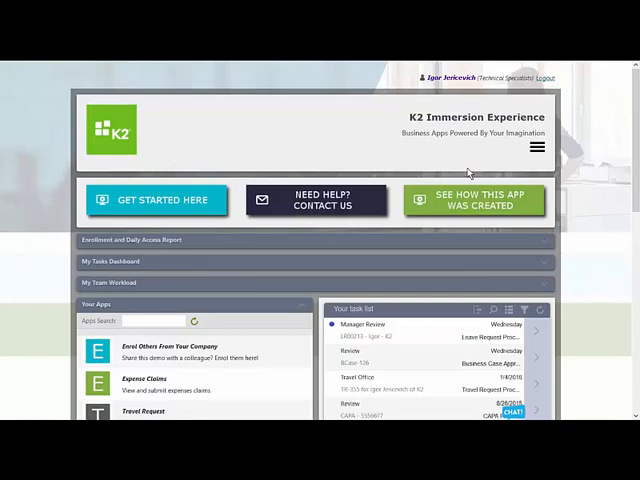
Step: Launch the Adlib PDF Converter tile from the Your Apps list
{"action": "scroll", "scroll_direction": "down", "scroll_amount": 3}
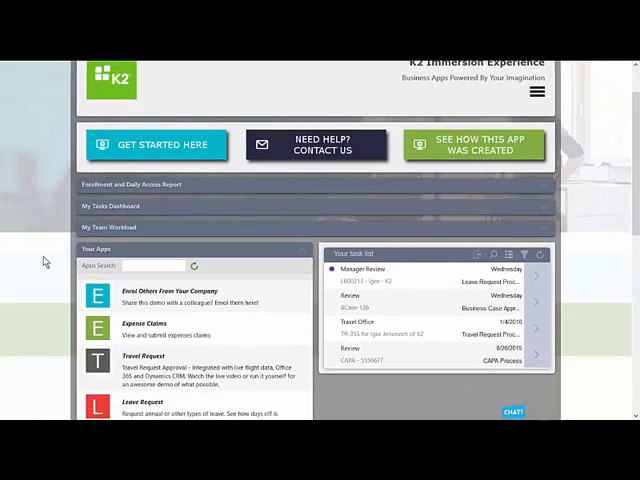
{"action": "scroll", "scroll_direction": "down", "scroll_amount": 3}
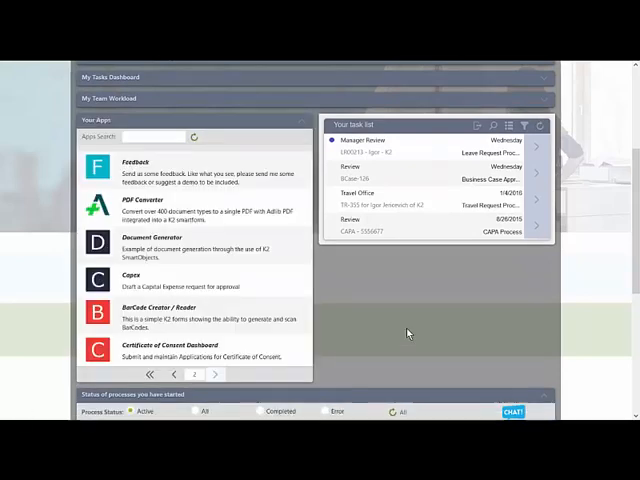
{"action": "mouse_move", "coordinate": [212, 212]}
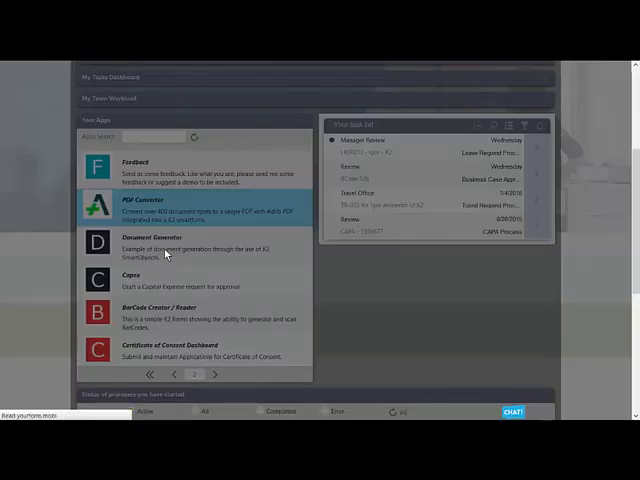
{"action": "left_click", "coordinate": [160, 204]}
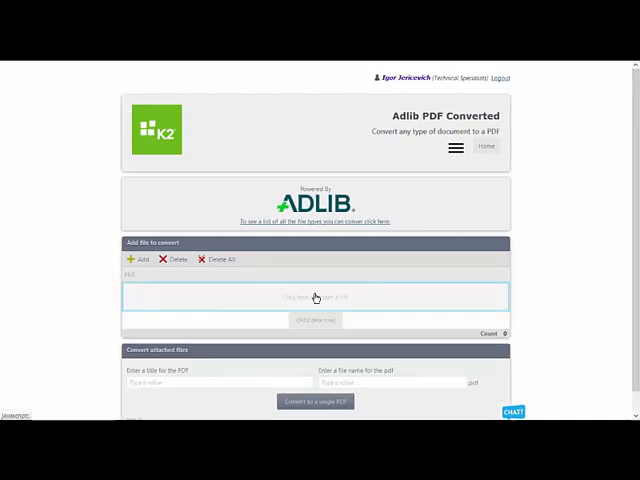
Step: Add the Business Case docx, the test pptx deck and the test vsdx diagram to the file list
{"action": "left_click", "coordinate": [316, 296]}
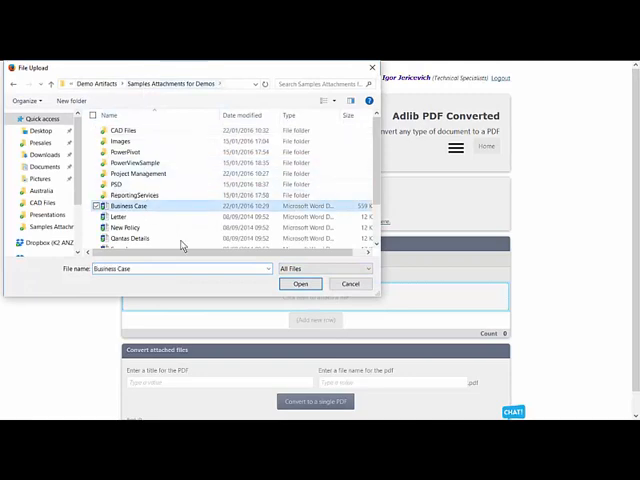
{"action": "left_click", "coordinate": [300, 284]}
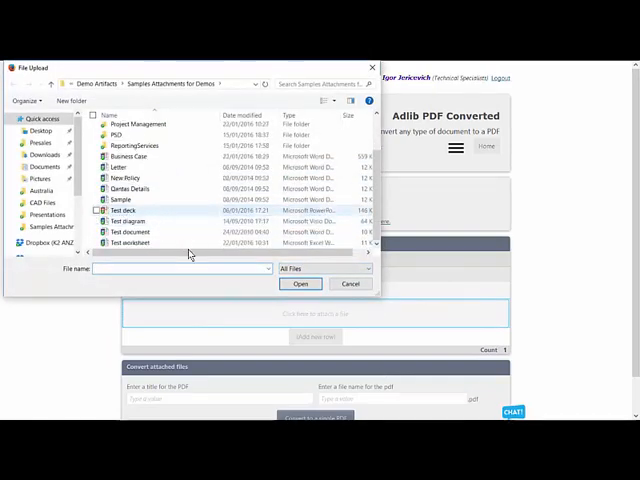
{"action": "left_click", "coordinate": [300, 284]}
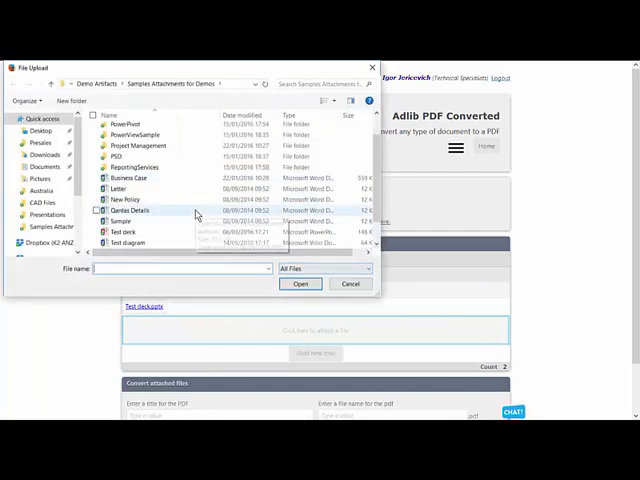
{"action": "scroll", "scroll_direction": "down", "scroll_amount": 3}
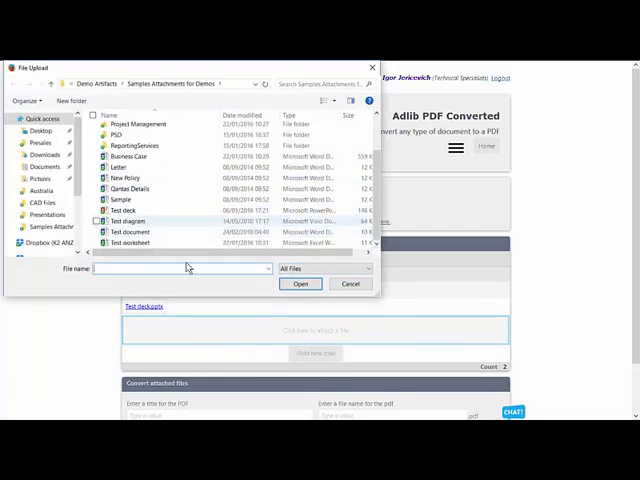
{"action": "left_click", "coordinate": [300, 284]}
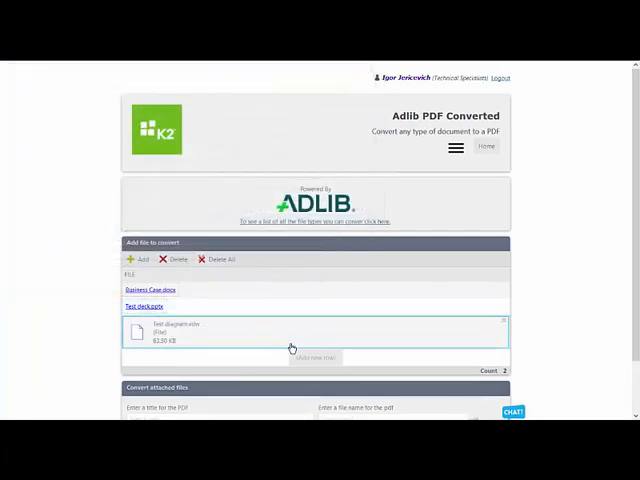
Step: Add the test xlsx worksheet and the dwg drawing from the CAD files folder
{"action": "left_click", "coordinate": [136, 260]}
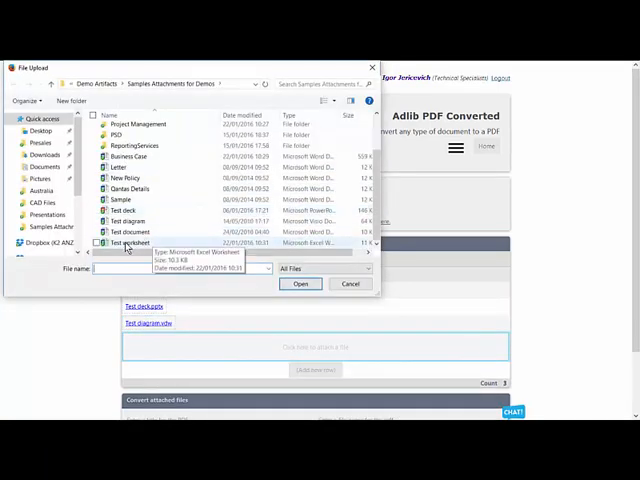
{"action": "left_click", "coordinate": [300, 284]}
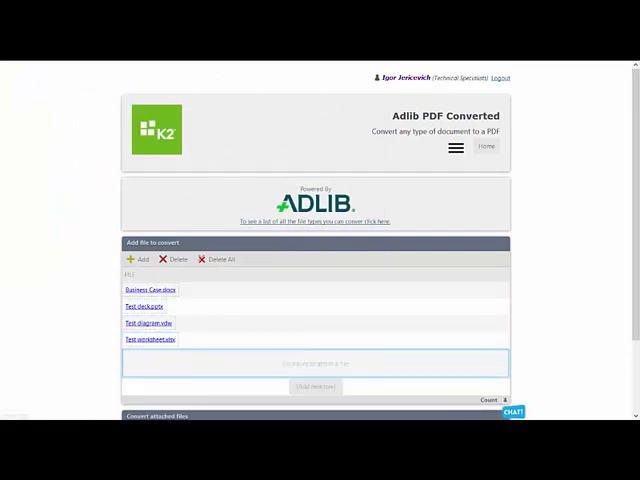
{"action": "left_click", "coordinate": [144, 260]}
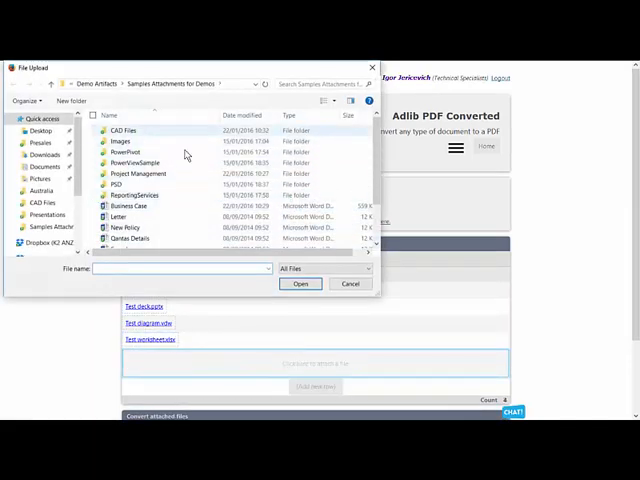
{"action": "left_click", "coordinate": [300, 284]}
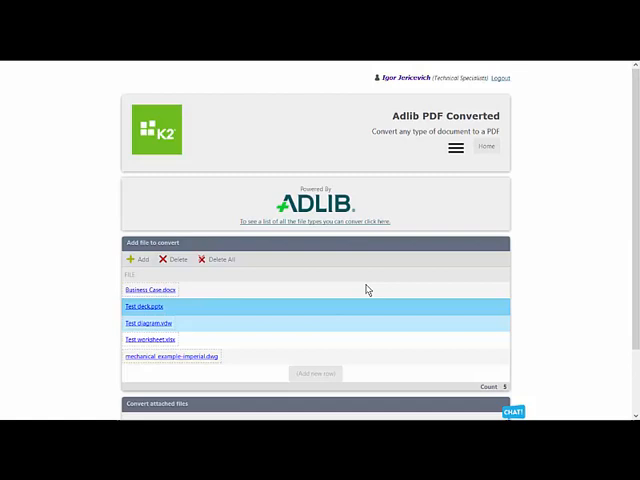
{"action": "scroll", "scroll_direction": "down", "scroll_amount": 3}
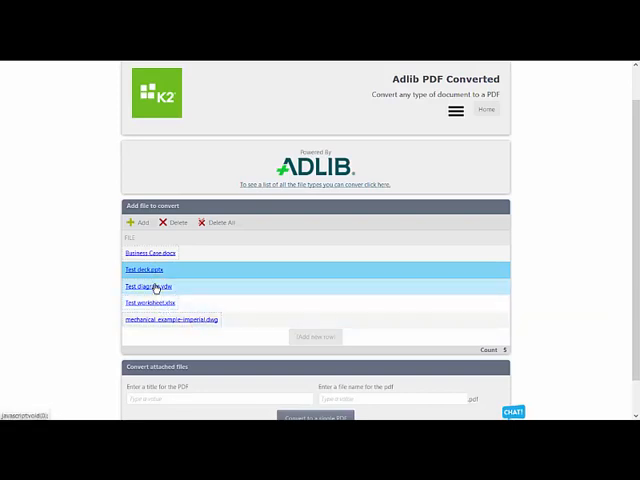
{"action": "scroll", "scroll_direction": "down", "scroll_amount": 3}
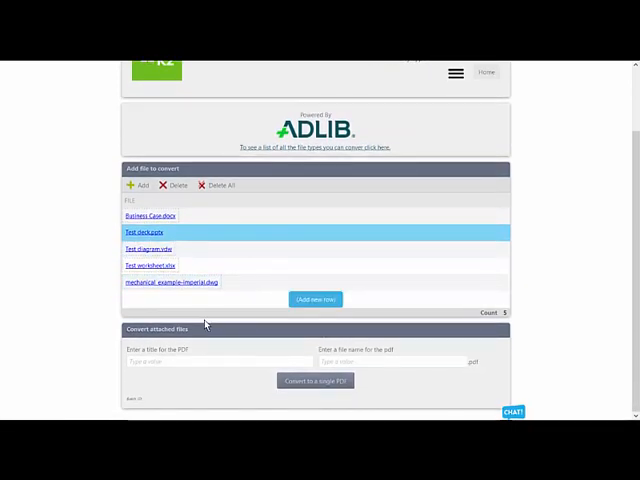
Step: Enter title 'My new house proposal', file name 'House', and convert to a single PDF
{"action": "left_click", "coordinate": [216, 364]}
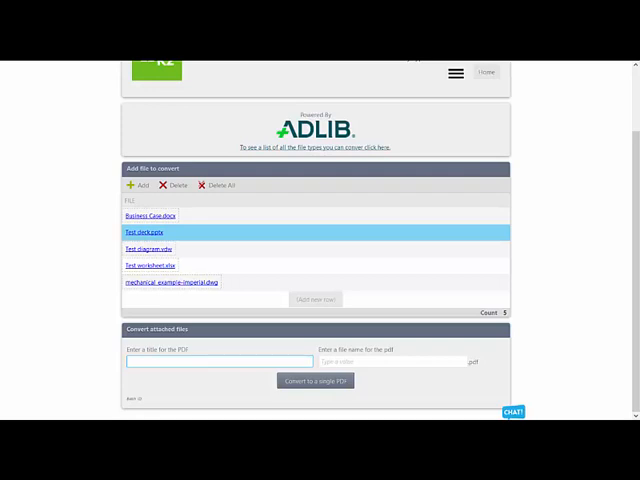
{"action": "type", "text": "My new"}
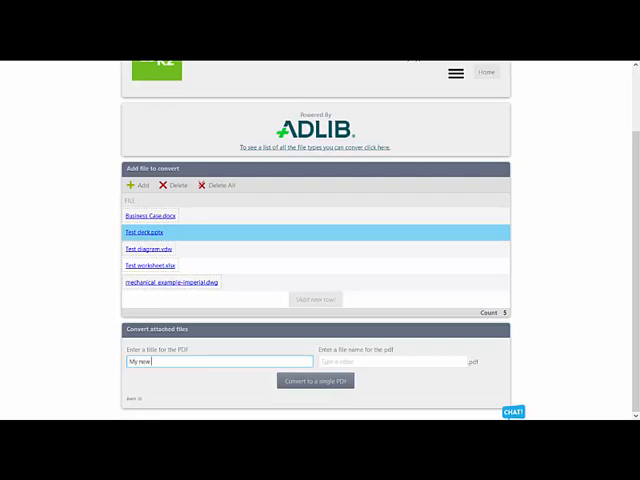
{"action": "type", "text": "house proposal"}
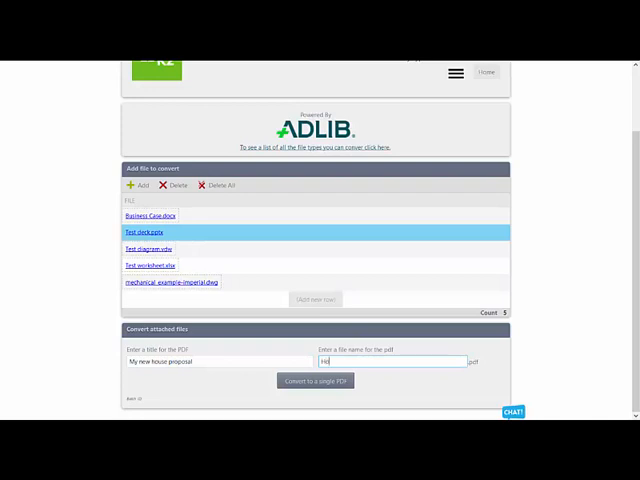
{"action": "type", "text": "House"}
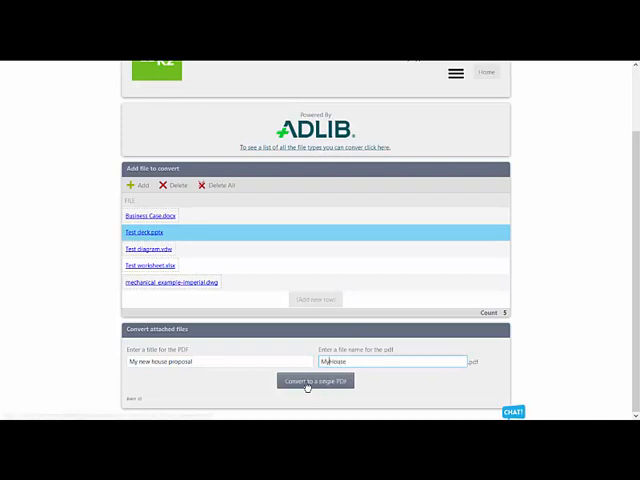
{"action": "left_click", "coordinate": [314, 380]}
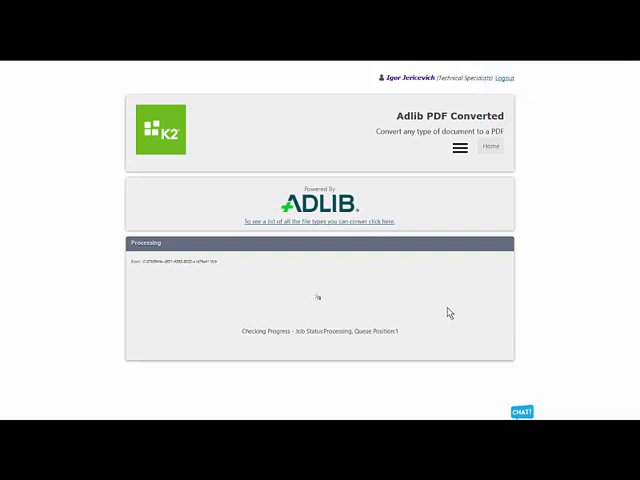
{"action": "mouse_move", "coordinate": [396, 348]}
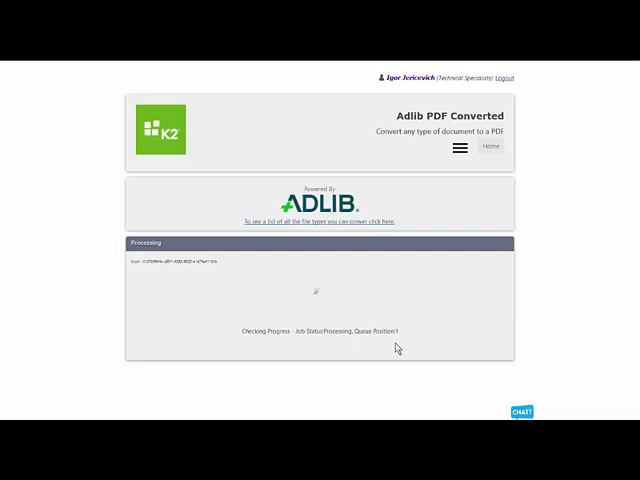
{"action": "mouse_move", "coordinate": [88, 296]}
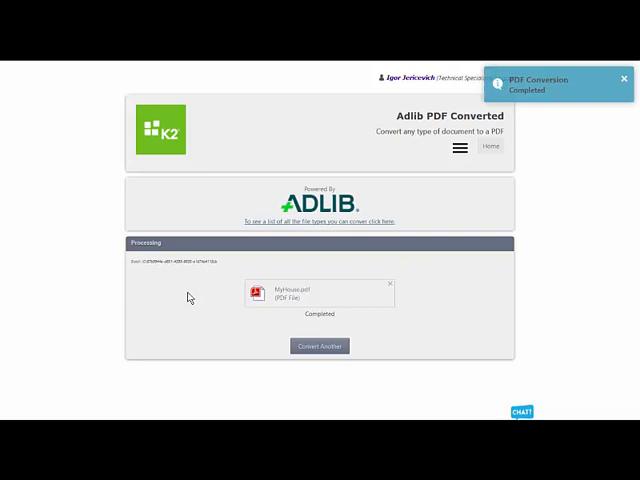
Step: Dismiss the 'PDF Converted Completed' notification once House.pdf is ready
{"action": "left_click", "coordinate": [624, 78]}
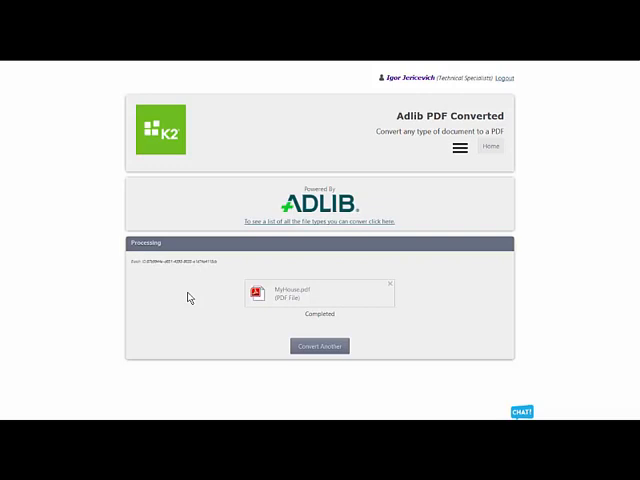
{"action": "mouse_move", "coordinate": [318, 304]}
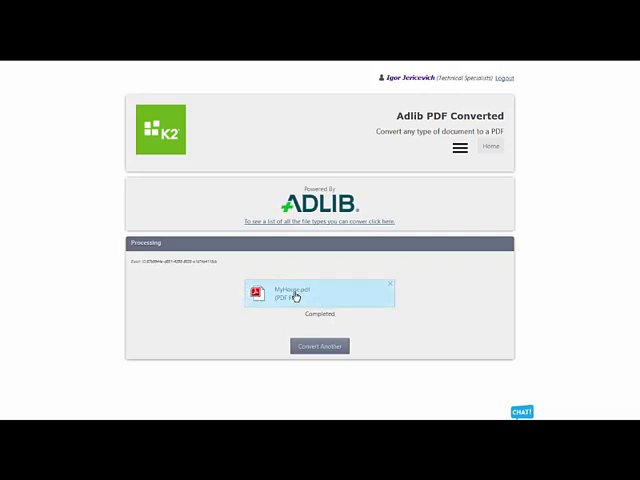
Step: Open MyHouse.pdf with Adobe Acrobat Reader DC
{"action": "left_click", "coordinate": [296, 294]}
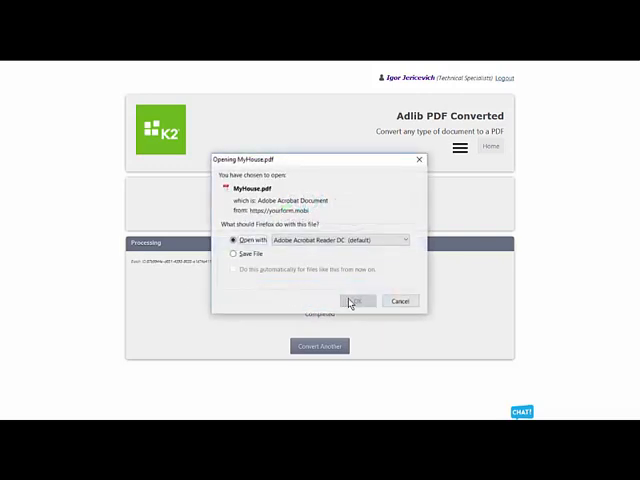
{"action": "left_click", "coordinate": [356, 300]}
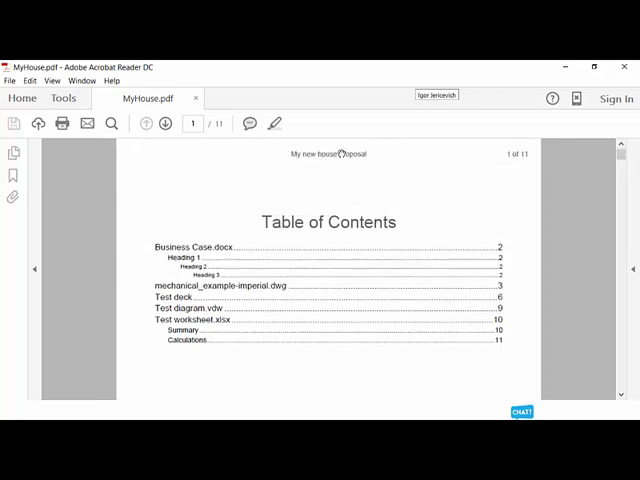
{"action": "mouse_move", "coordinate": [258, 228]}
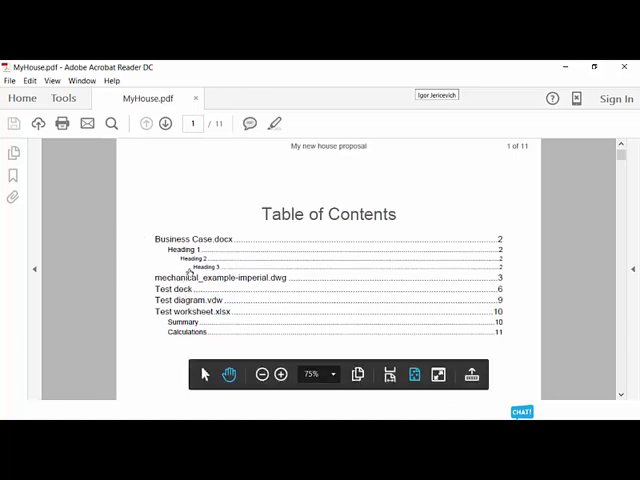
Step: Show the Bookmarks panel listing one bookmark per merged source file
{"action": "left_click", "coordinate": [164, 122]}
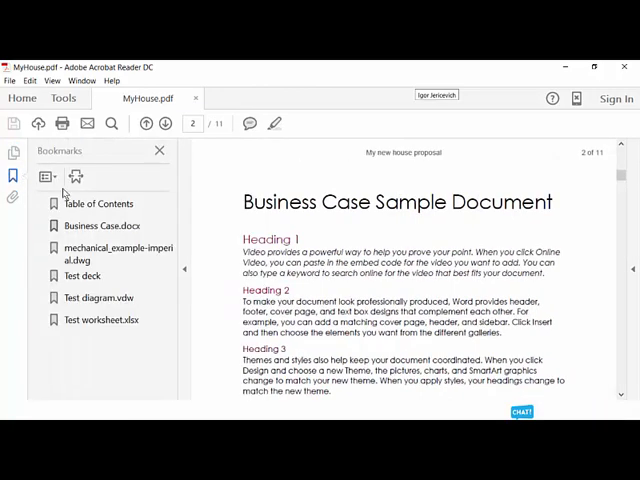
Step: Jump to the mechanical_example drawing and then the Test deck slides via their bookmarks
{"action": "left_click", "coordinate": [100, 204]}
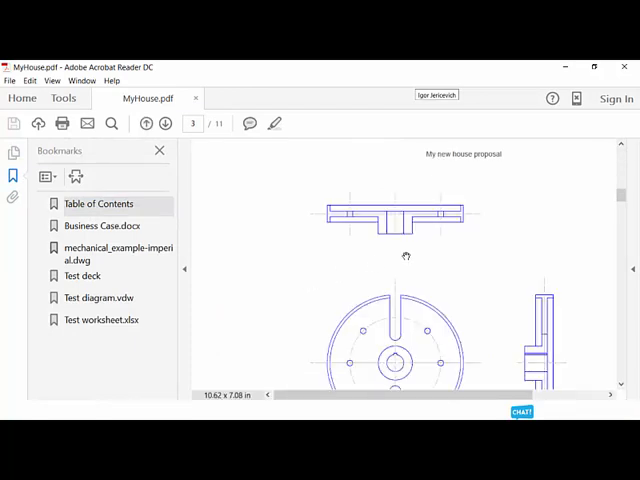
{"action": "scroll", "scroll_direction": "down", "scroll_amount": 3}
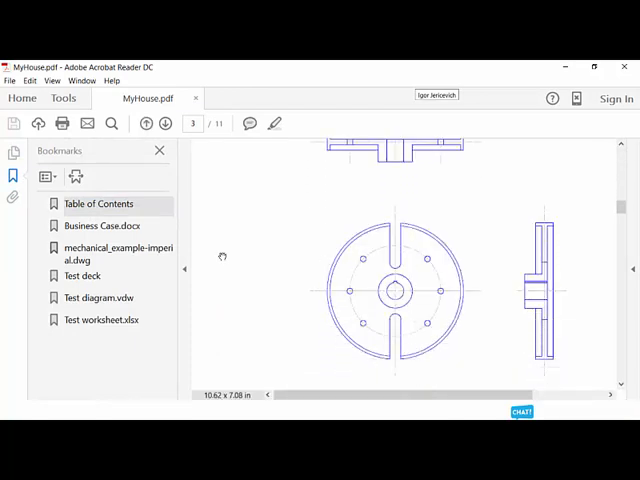
{"action": "left_click", "coordinate": [100, 204]}
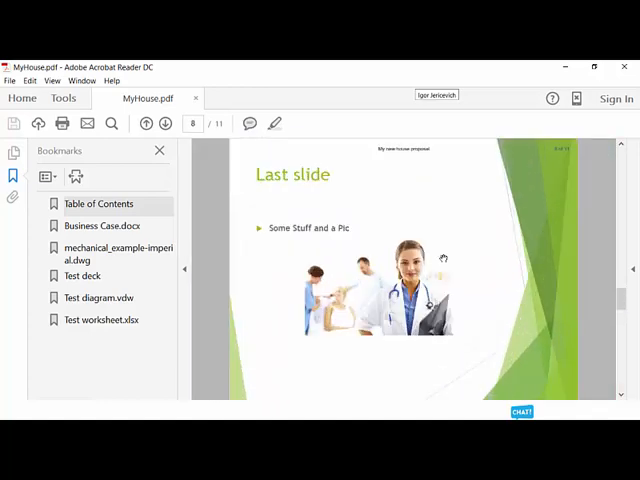
Step: Jump to the Test worksheet.xlsx pages, then return to the K2 Business Case form
{"action": "left_click", "coordinate": [164, 122]}
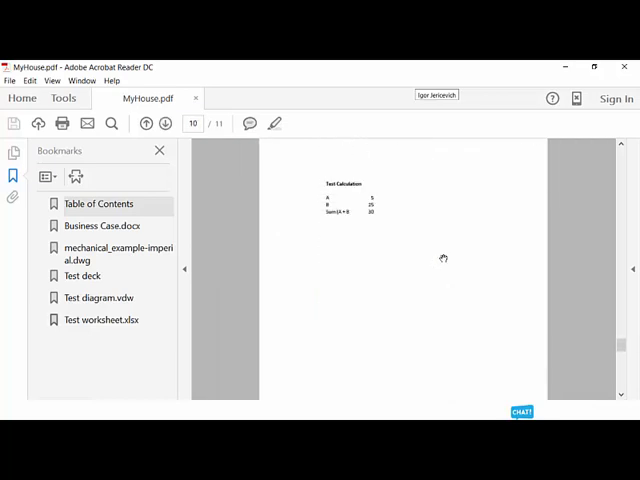
{"action": "left_click", "coordinate": [100, 320]}
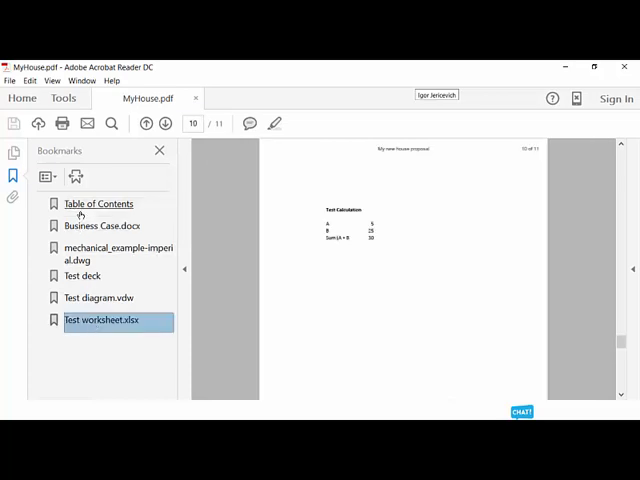
{"action": "left_click", "coordinate": [100, 204]}
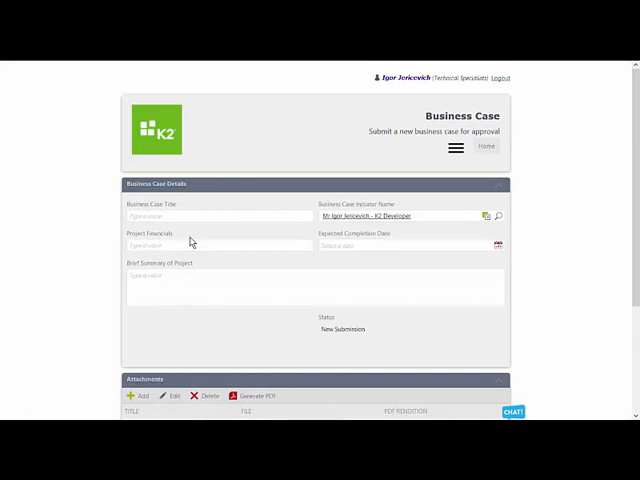
Step: Upload mechanical_example-imperial.dwg as the House Plans attachment and generate its PDF
{"action": "scroll", "scroll_direction": "down", "scroll_amount": 3}
{"action": "type", "text": "House Plan"}
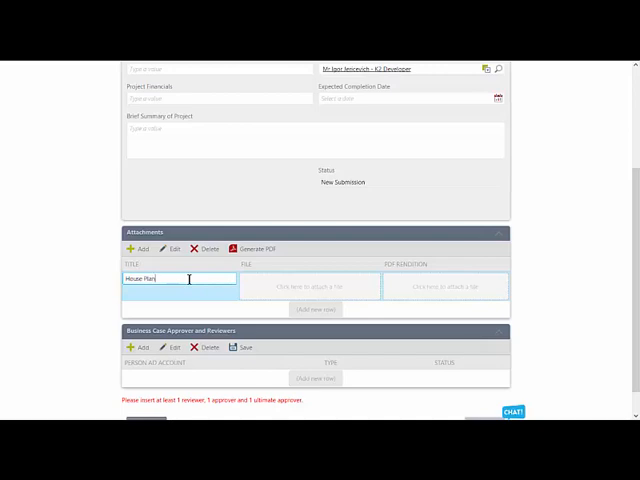
{"action": "left_click", "coordinate": [310, 284]}
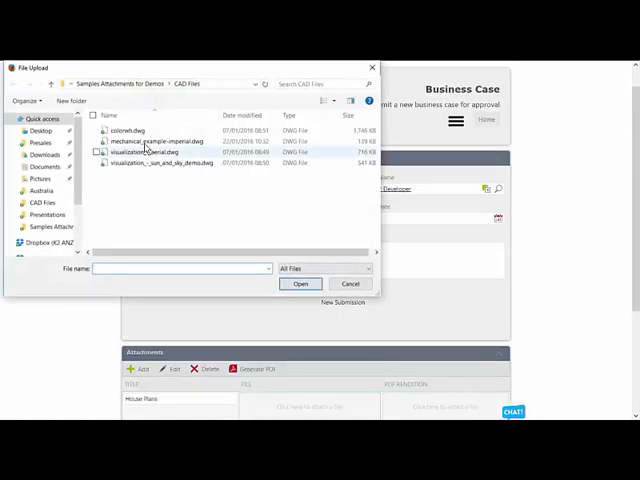
{"action": "left_click", "coordinate": [300, 284]}
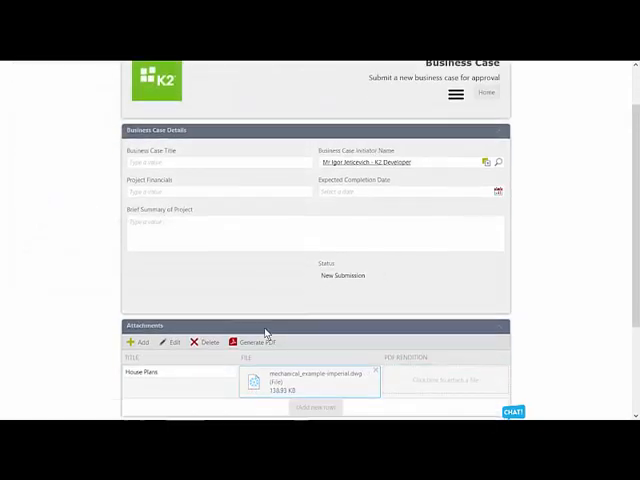
{"action": "scroll", "scroll_direction": "down", "scroll_amount": 3}
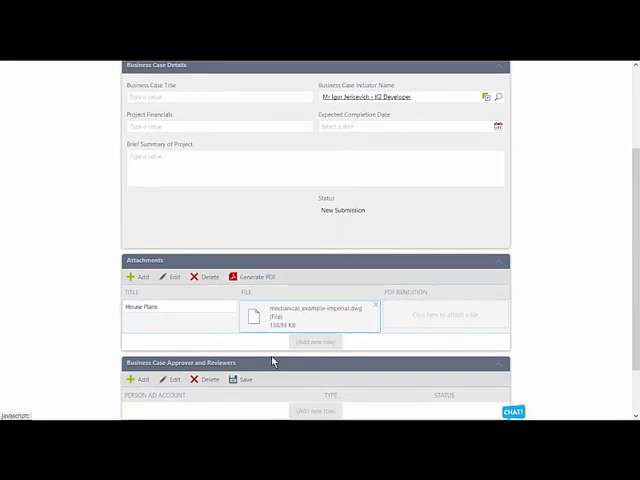
{"action": "mouse_move", "coordinate": [254, 282]}
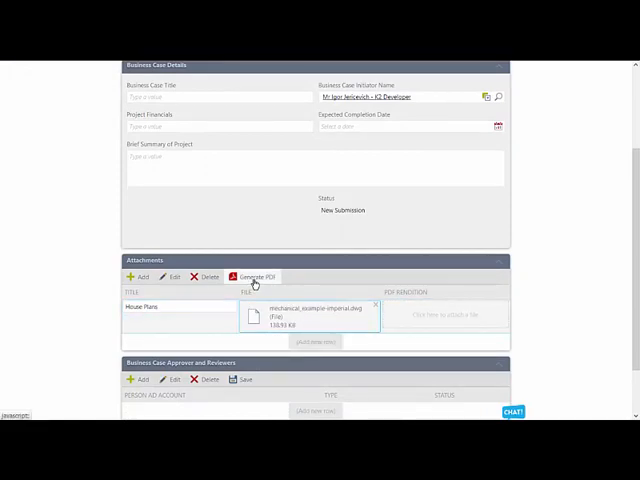
{"action": "left_click", "coordinate": [252, 276]}
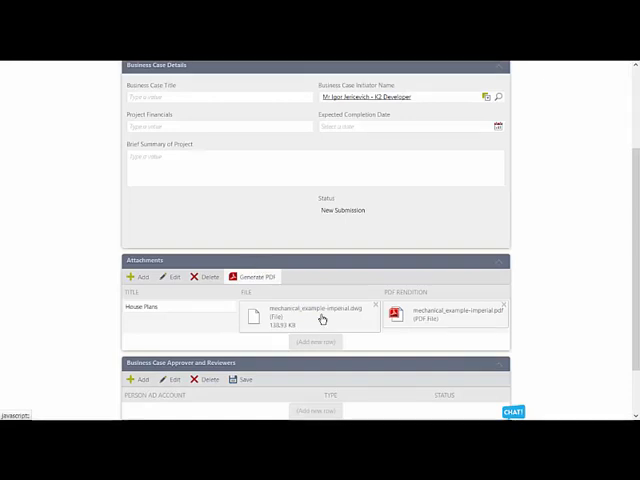
{"action": "mouse_move", "coordinate": [430, 312]}
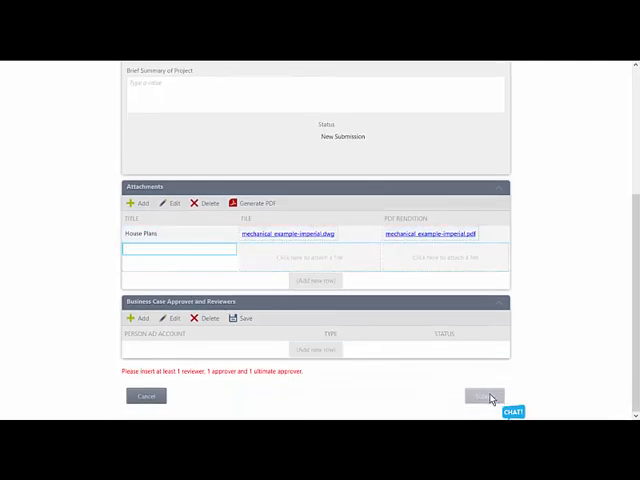
{"action": "mouse_move", "coordinate": [388, 372]}
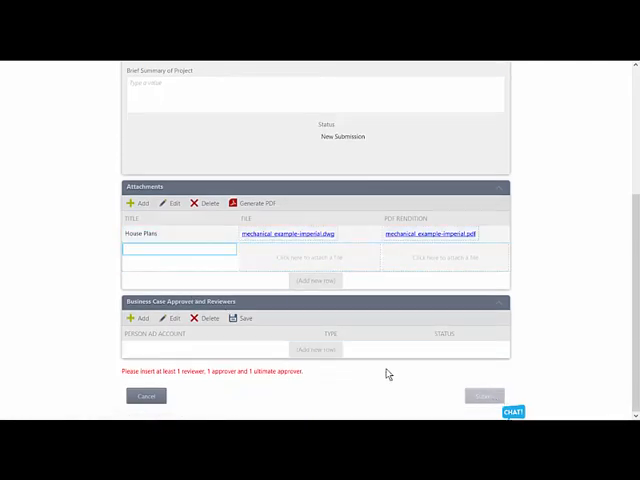